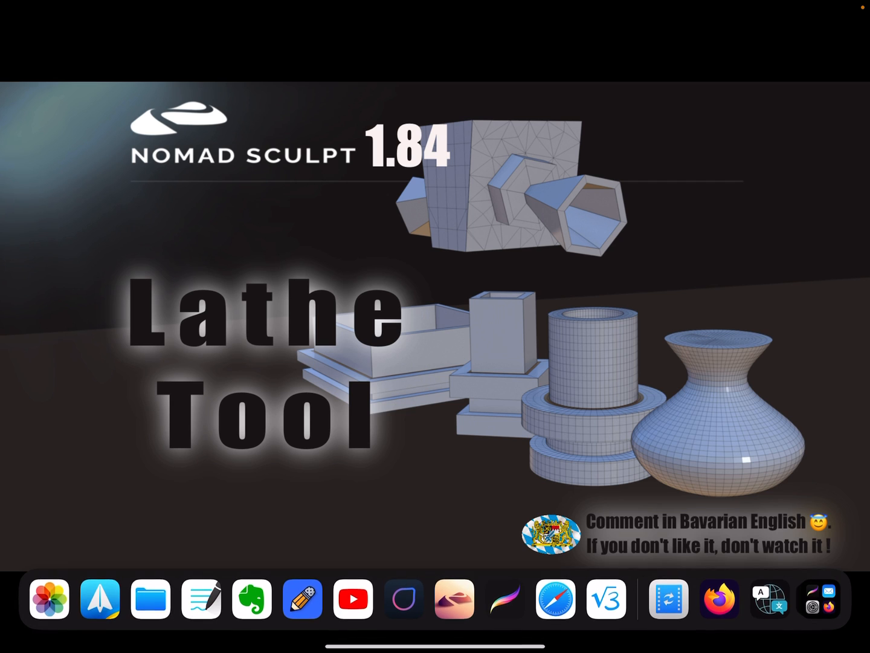
# Show the lathe demo scene with the hexagonal pillar, vase and sphere
pyautogui.click(453, 598)
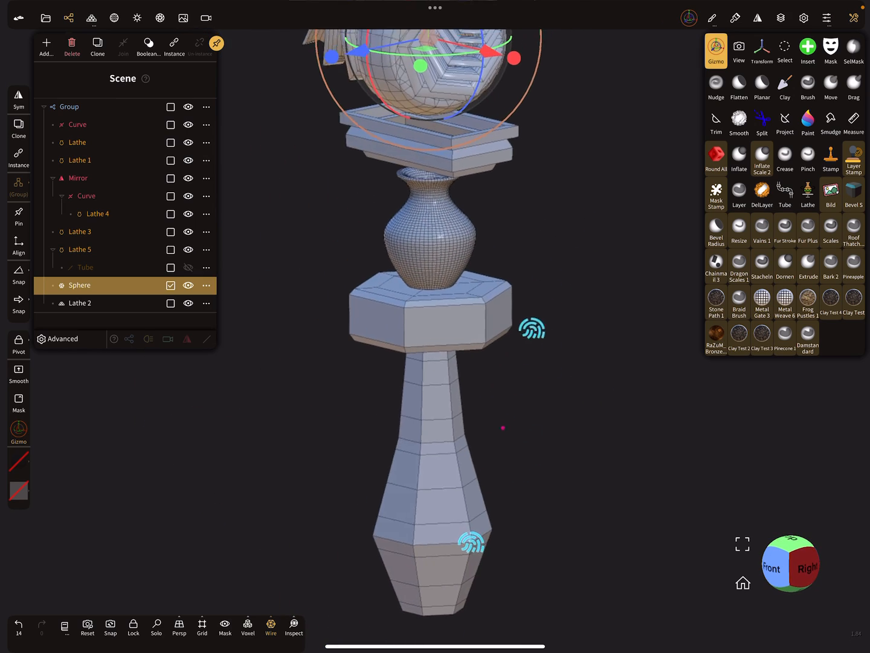
# Start a new project and delete its default Sphere from the Scene list
pyautogui.click(46, 16)
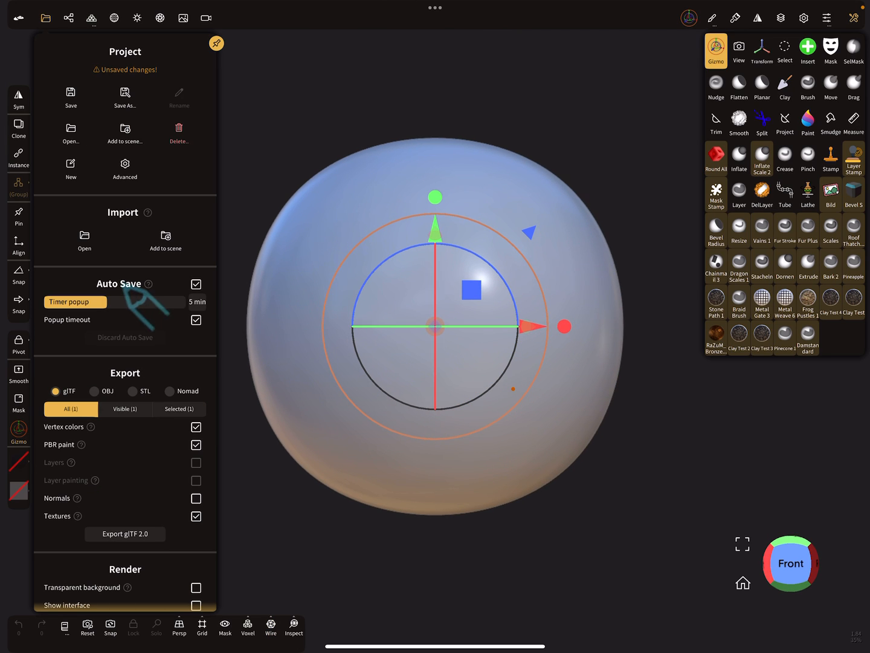
pyautogui.click(68, 17)
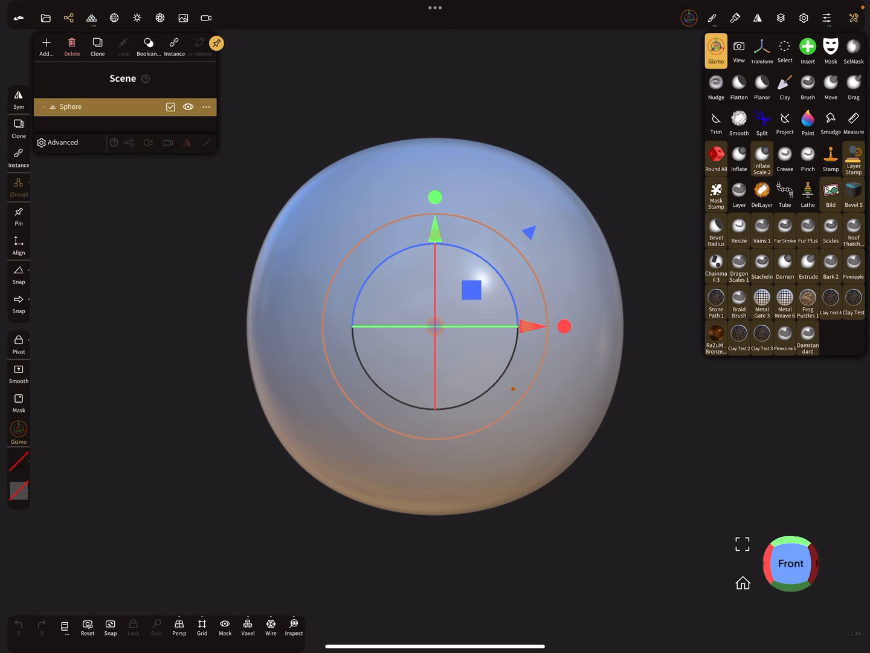
pyautogui.click(72, 46)
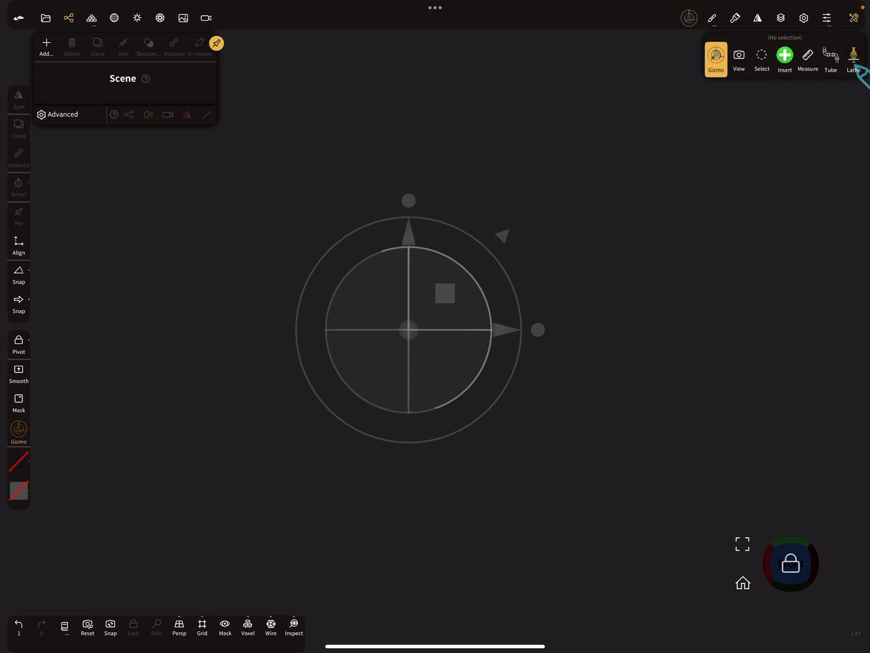
# Draw a lathe profile with Wire shown and bend its points into a vase with flared neck and rounded belly
pyautogui.click(854, 59)
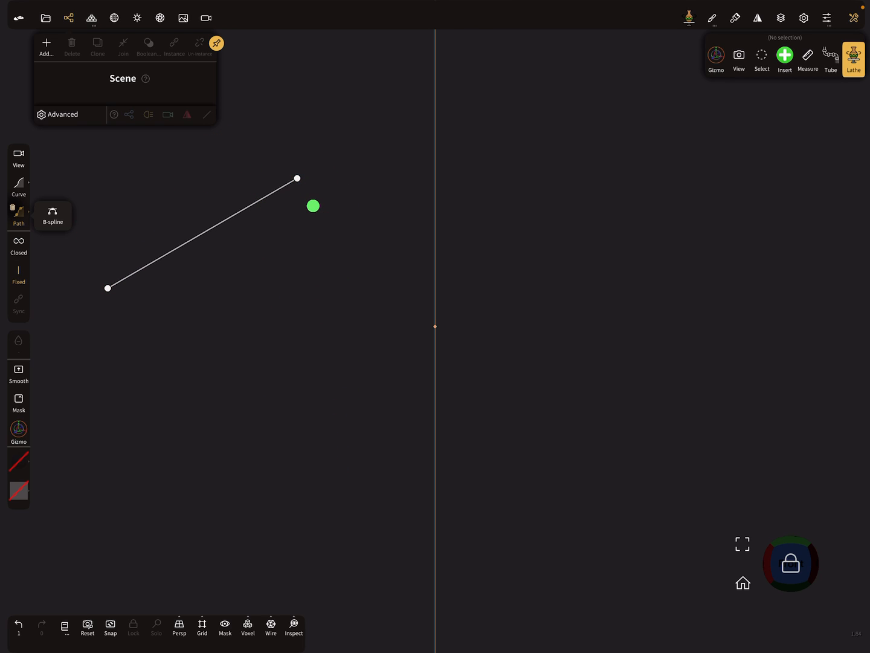
pyautogui.moveTo(107, 286); pyautogui.dragTo(271, 504)
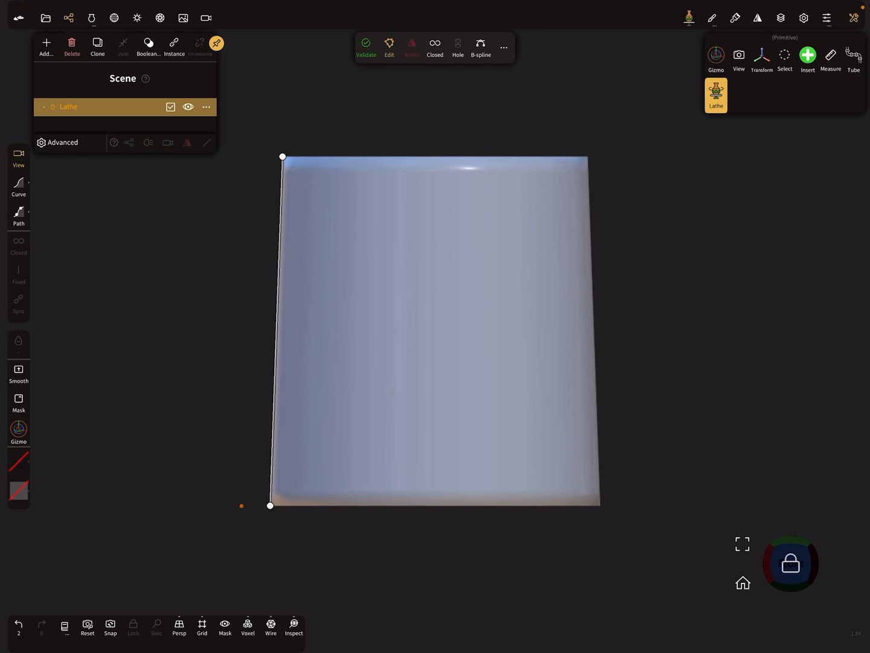
pyautogui.click(270, 626)
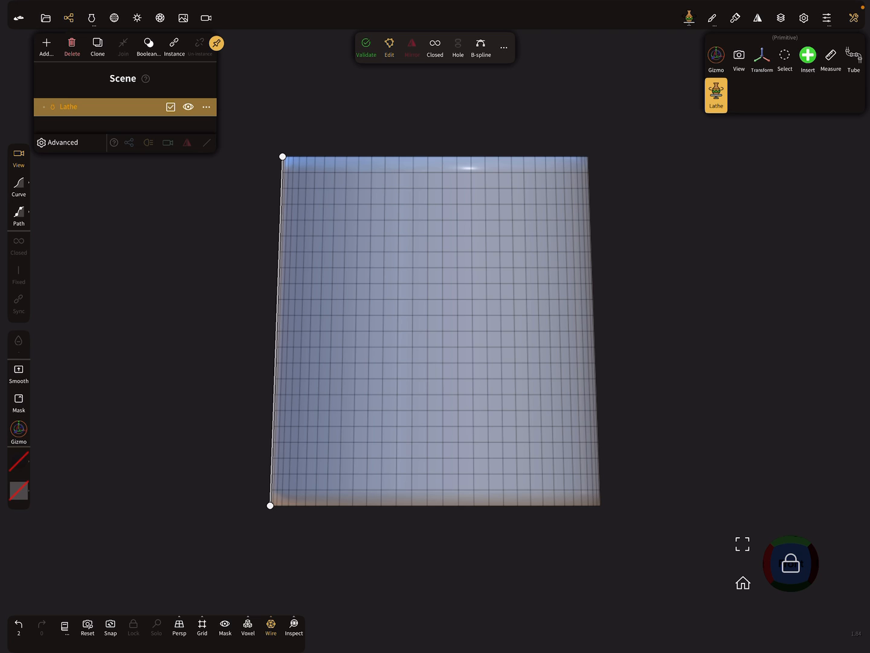
pyautogui.moveTo(283, 332); pyautogui.dragTo(184, 338)
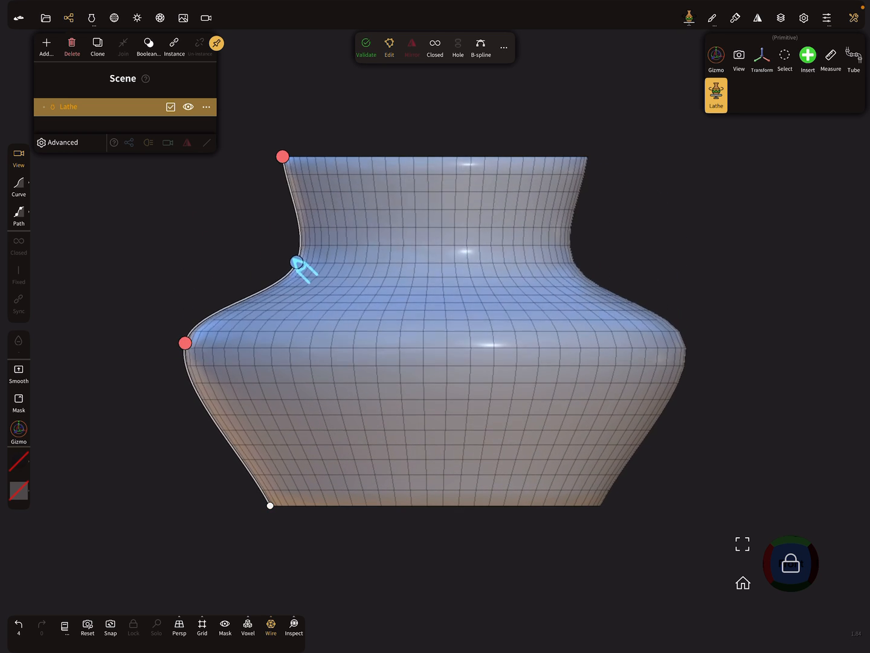
pyautogui.moveTo(305, 269); pyautogui.dragTo(353, 227)
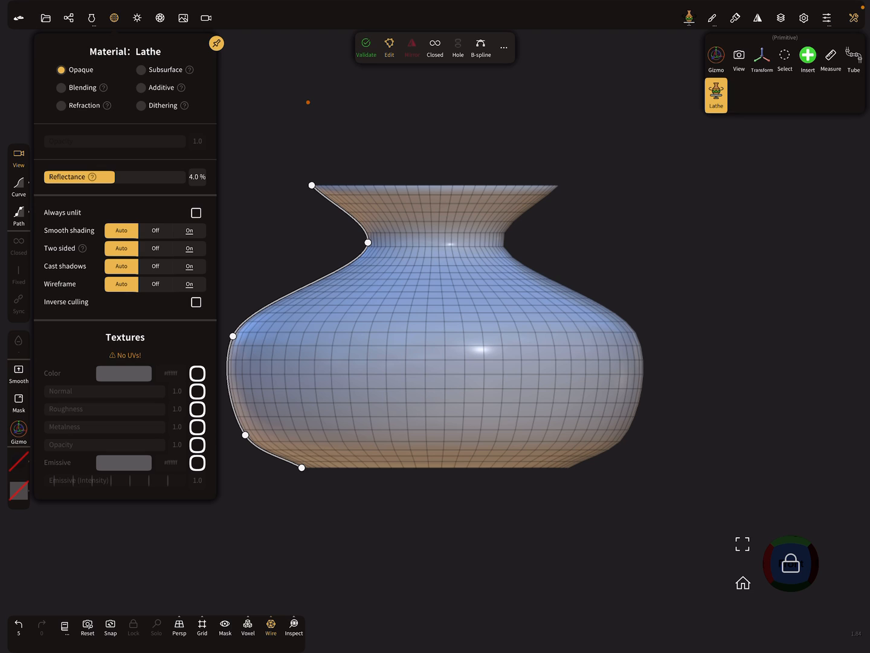
# Make the vase Additive see-through, offset the profile for wall thickness, restore Opaque, then delete it
pyautogui.click(141, 87)
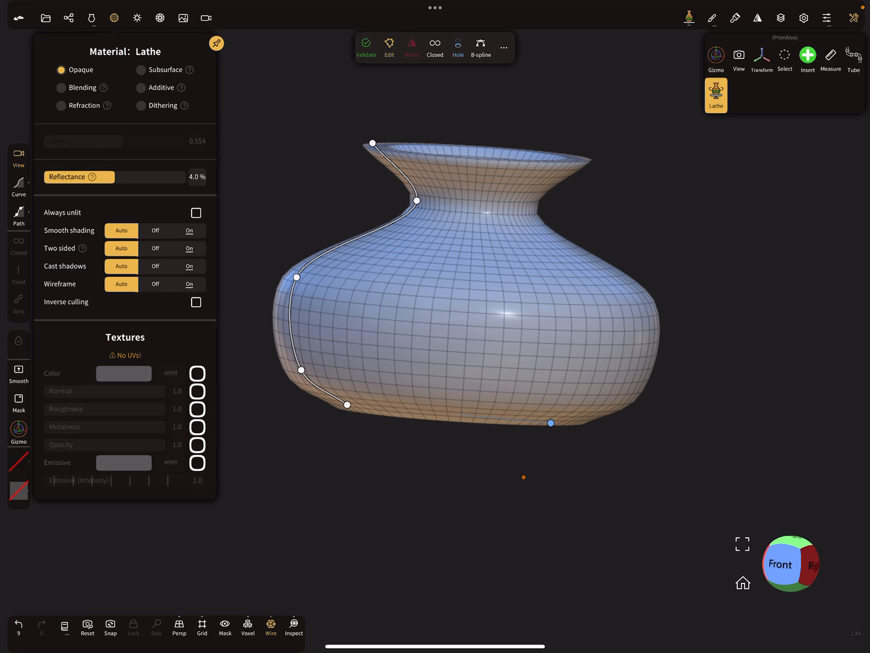
pyautogui.click(142, 87)
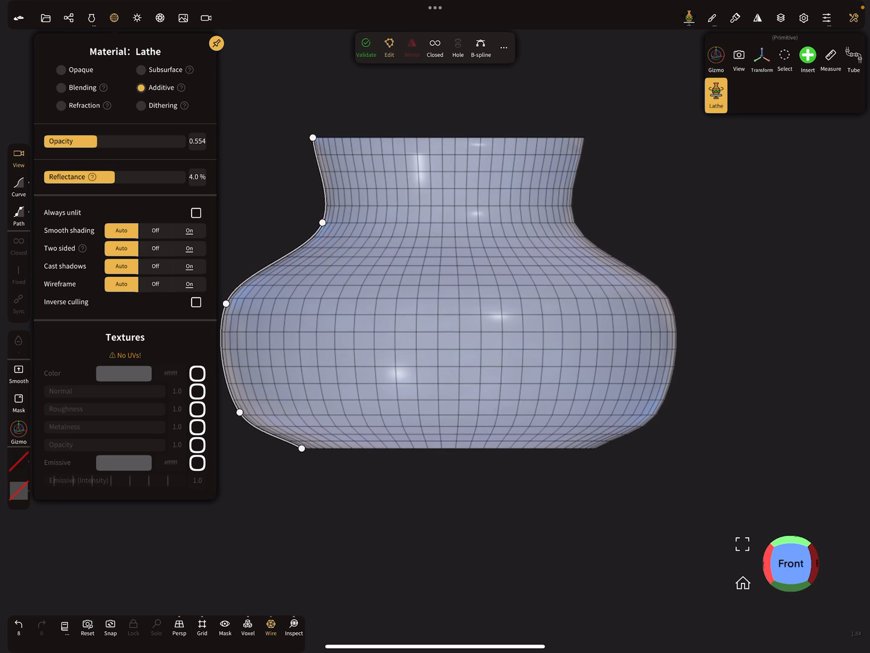
pyautogui.moveTo(314, 137); pyautogui.dragTo(289, 145)
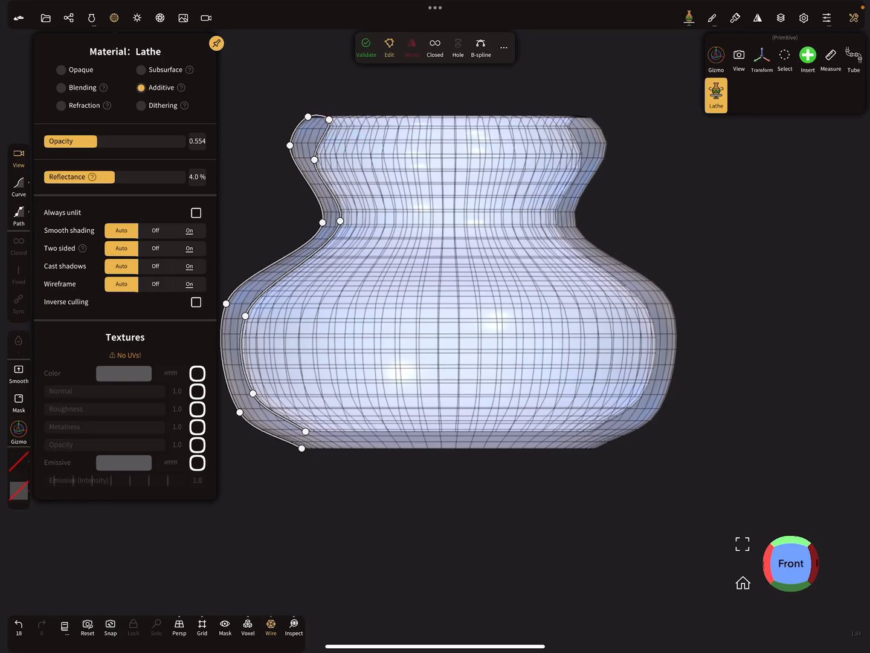
pyautogui.click(60, 70)
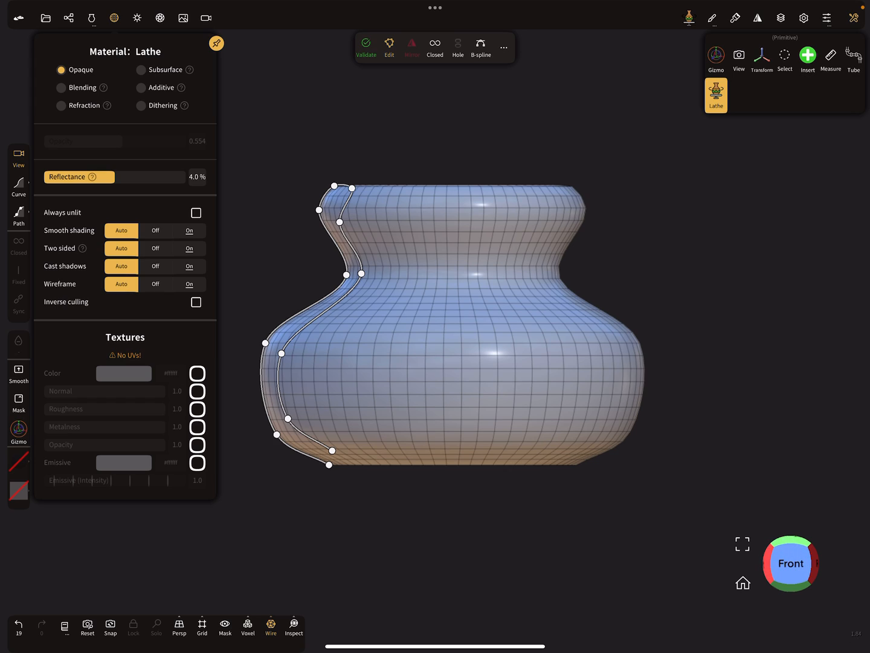
pyautogui.click(67, 17)
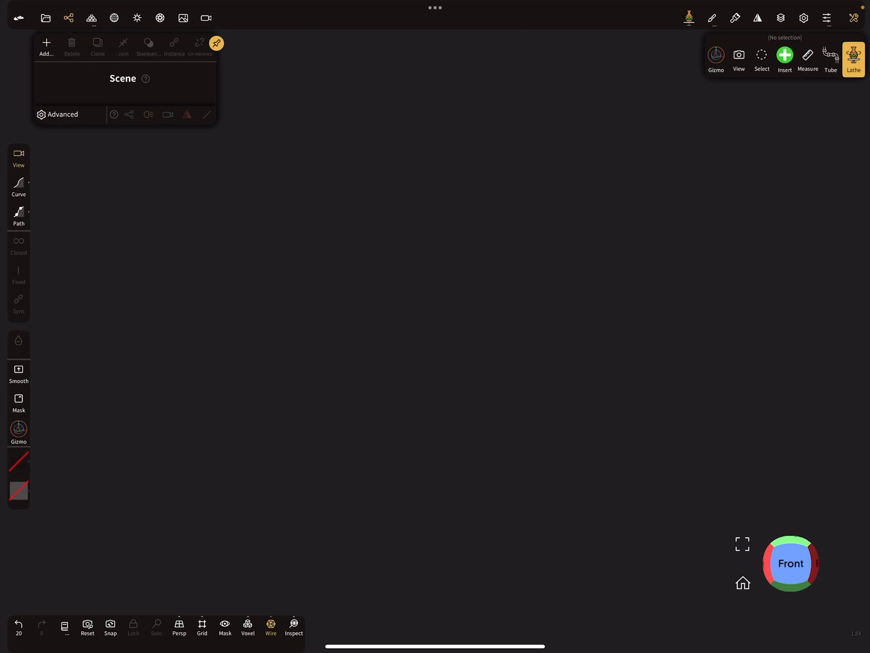
# Draw a straight vertical lathe profile forming a capped cylinder and show its Topology parameters
pyautogui.click(18, 215)
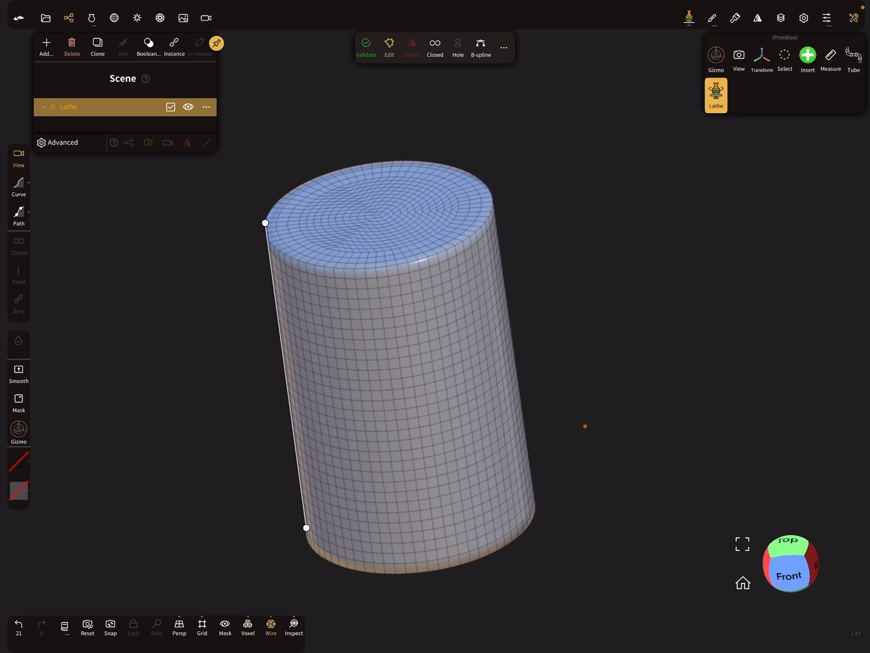
pyautogui.click(715, 95)
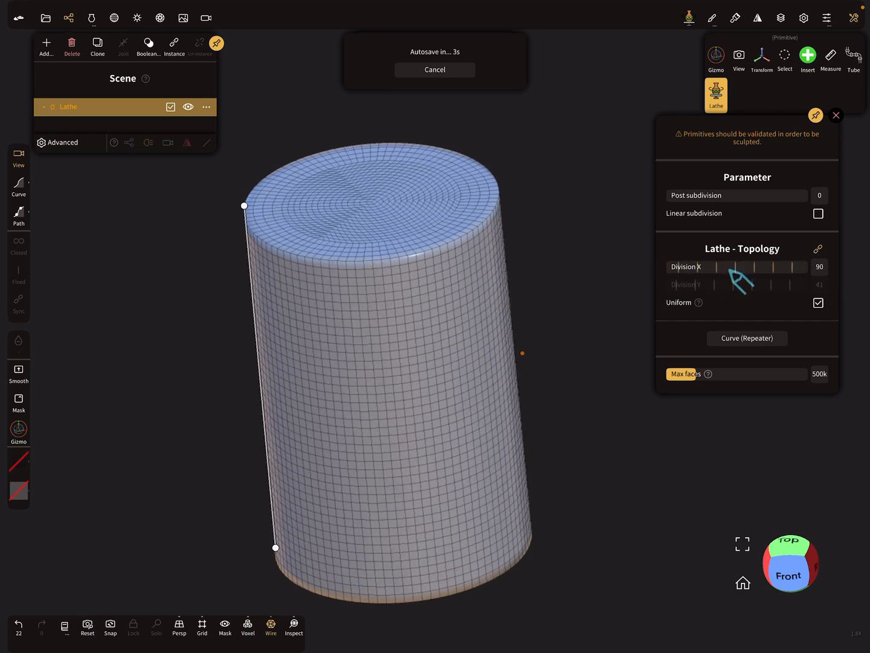
# Set Division X to 4, confirm the Auto Save name, and move the top profile point to shape the rim
pyautogui.moveTo(780, 266); pyautogui.dragTo(695, 266)
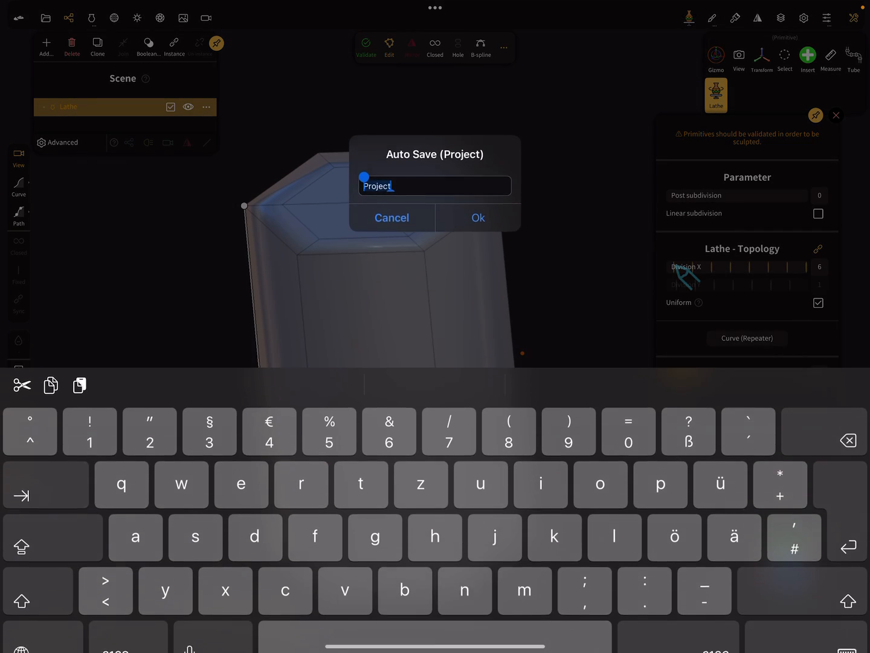
pyautogui.click(479, 218)
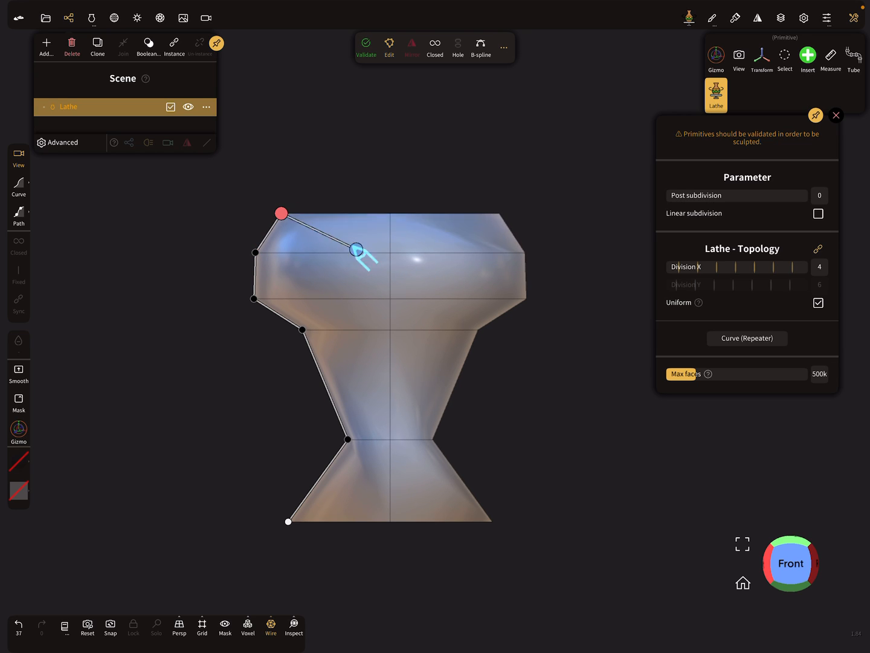
pyautogui.moveTo(356, 249); pyautogui.dragTo(362, 401)
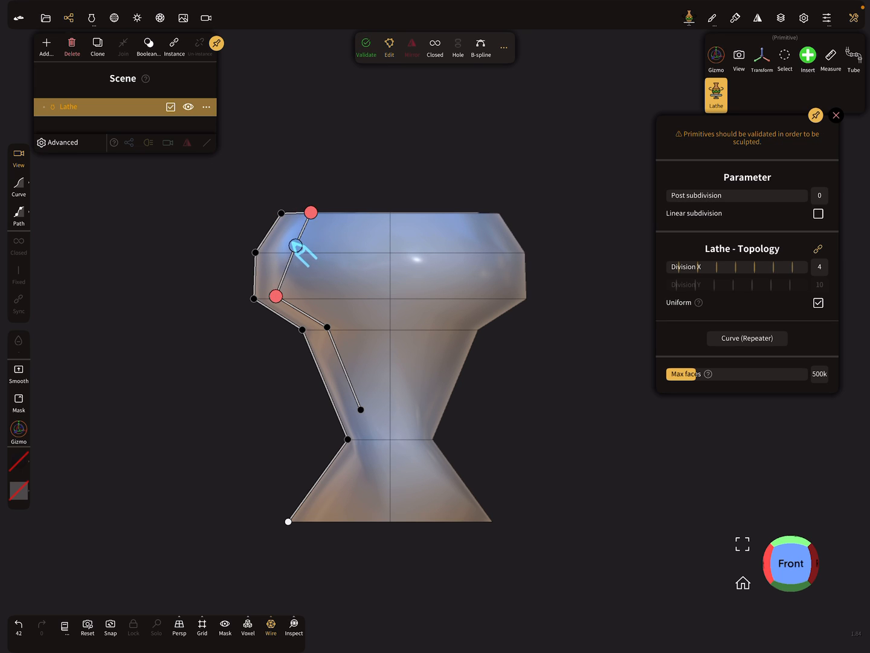
# Refine the lathe profile into a flared square-section head and Validate it into a mesh
pyautogui.moveTo(296, 248); pyautogui.dragTo(278, 258)
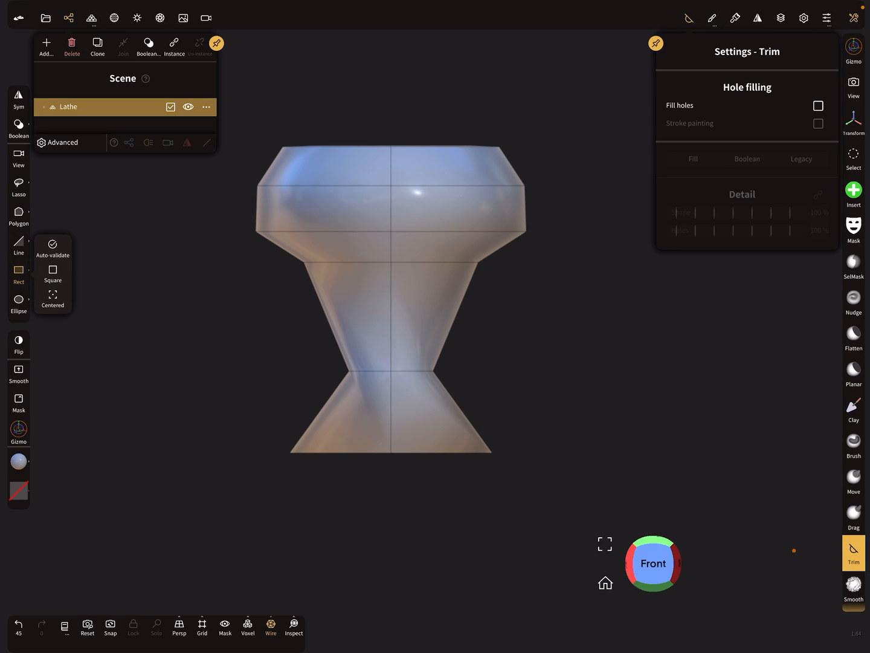
# Rotate the Lathe mesh 45° about its vertical axis with gizmo snapping, viewed from above
pyautogui.moveTo(203, 525); pyautogui.dragTo(560, 451)
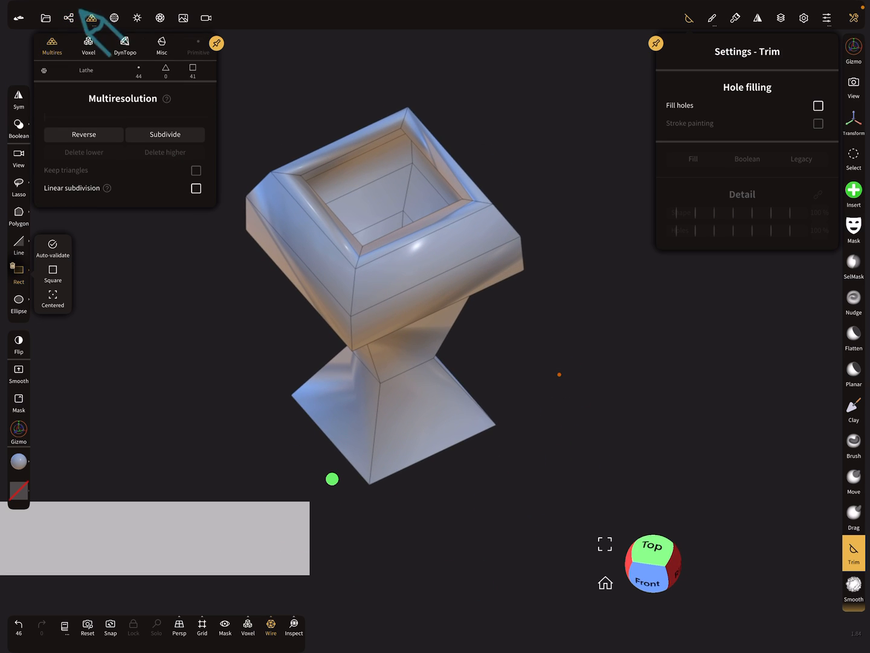
pyautogui.click(164, 134)
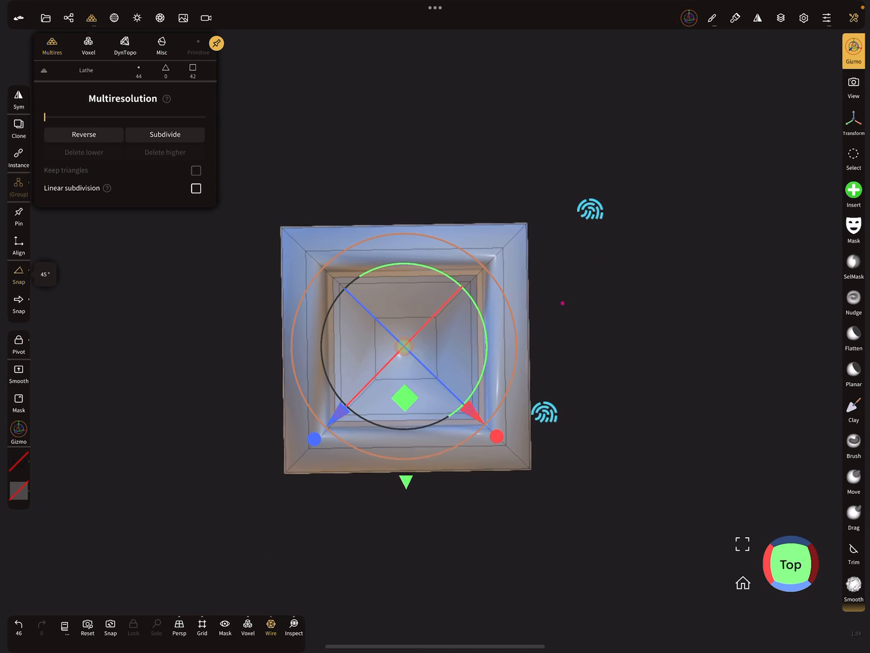
# Check the Lathe matrix in the Gizmo settings and show the Symmetry panel
pyautogui.click(18, 341)
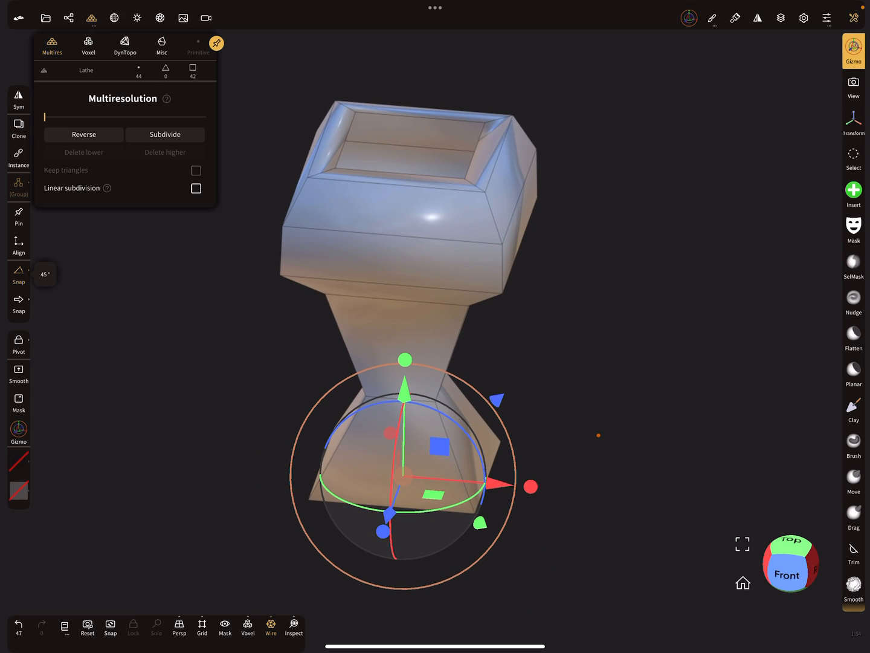
pyautogui.click(854, 51)
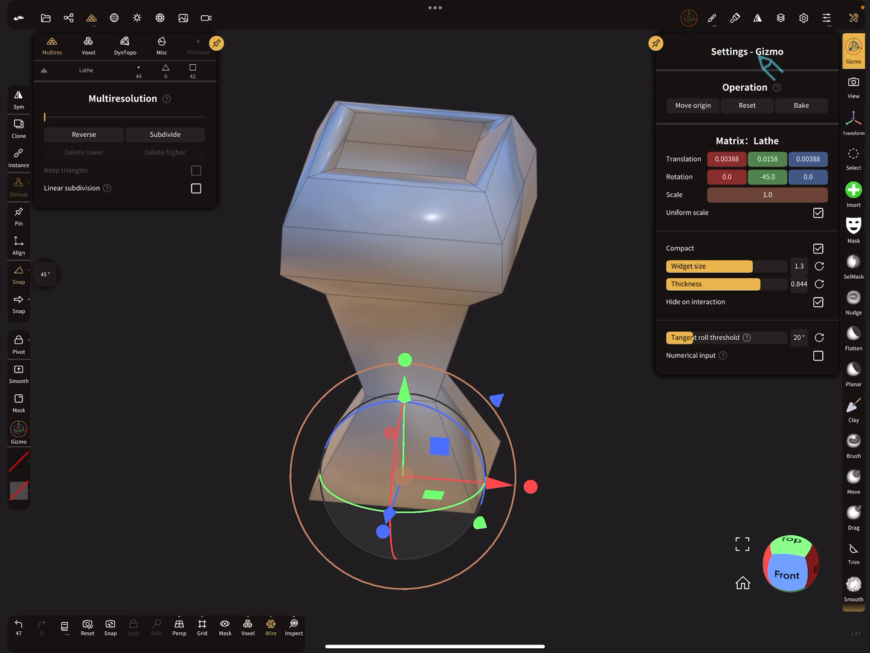
pyautogui.click(747, 105)
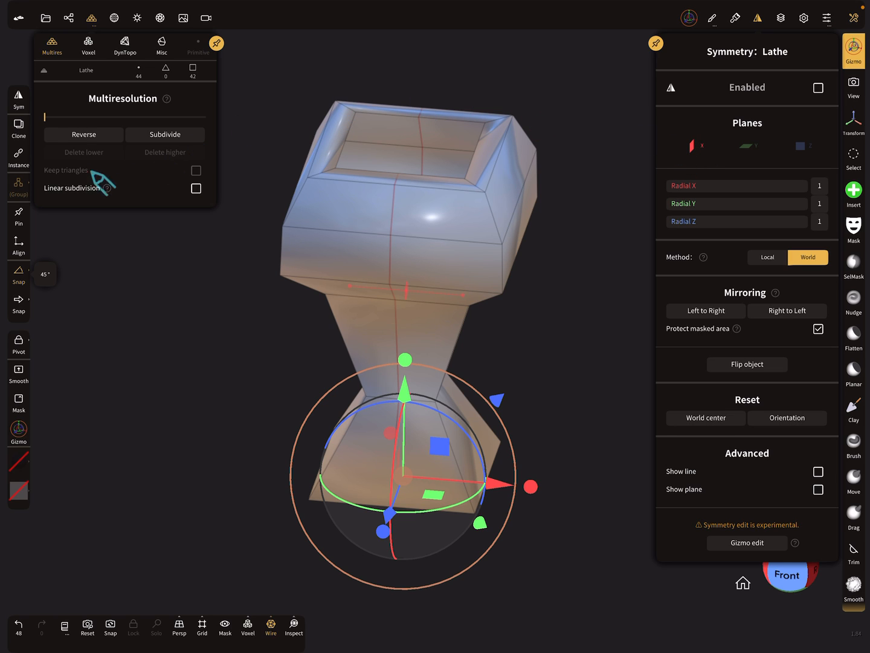
# Trim the Lathe mesh with a rectangle down to a short blocky head piece
pyautogui.click(818, 88)
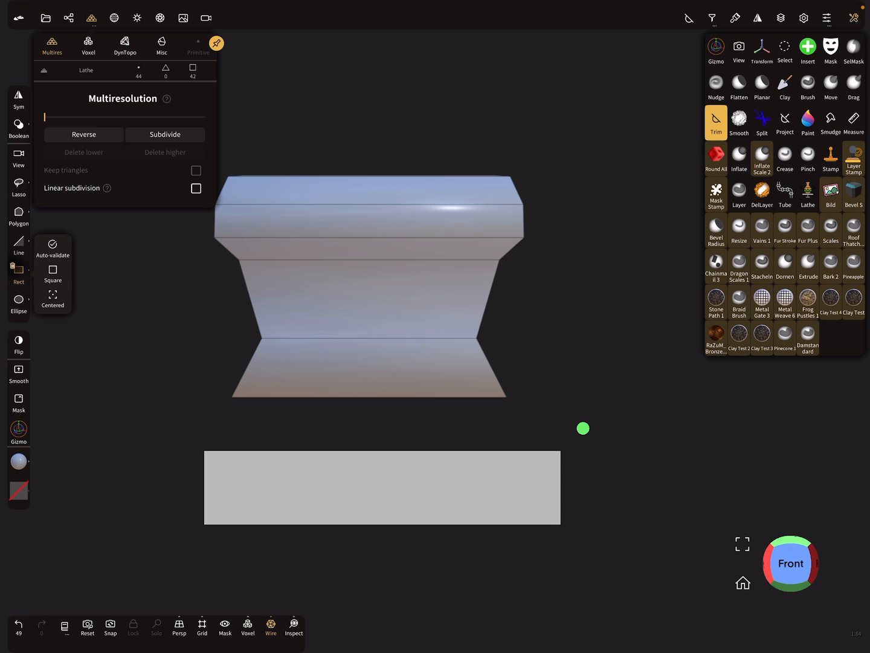
# Split the right portion of the trimmed head off into a separate hollow piece, Lathe split 1
pyautogui.click(762, 122)
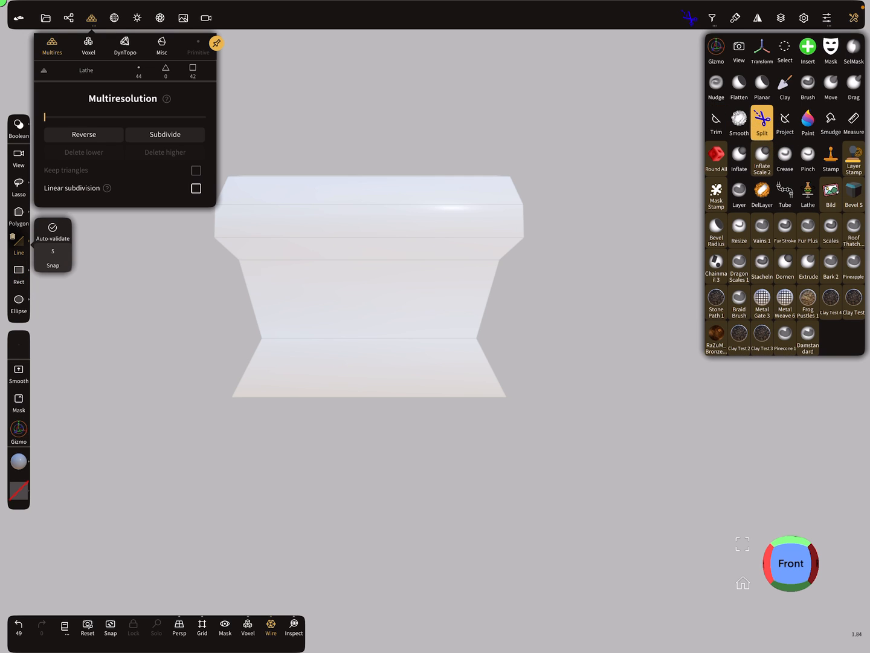
pyautogui.moveTo(550, 203); pyautogui.dragTo(602, 111)
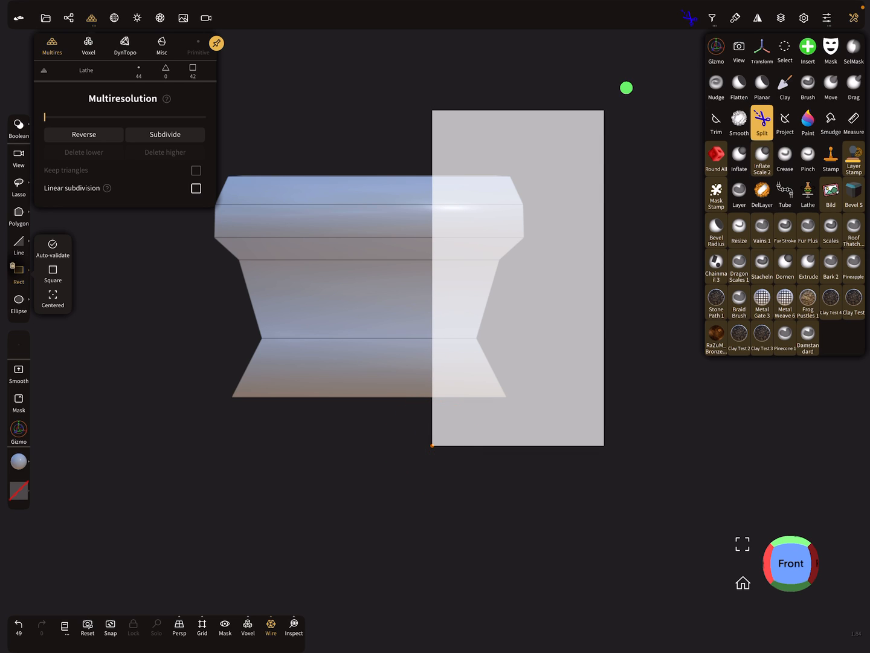
pyautogui.click(164, 134)
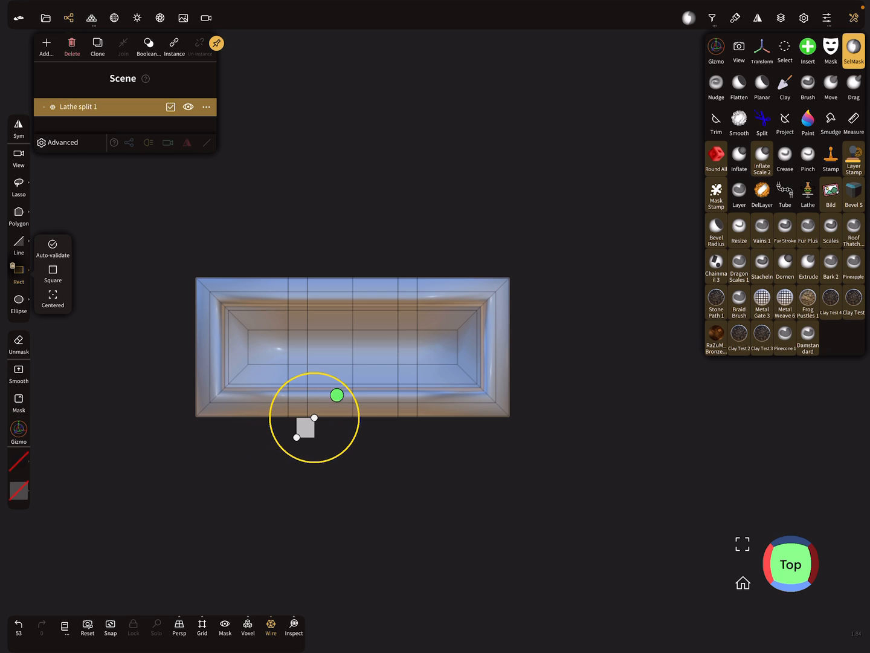
# Orbit around Lathe split 1 to inspect the faceted block up close
pyautogui.moveTo(336, 394); pyautogui.dragTo(430, 387)
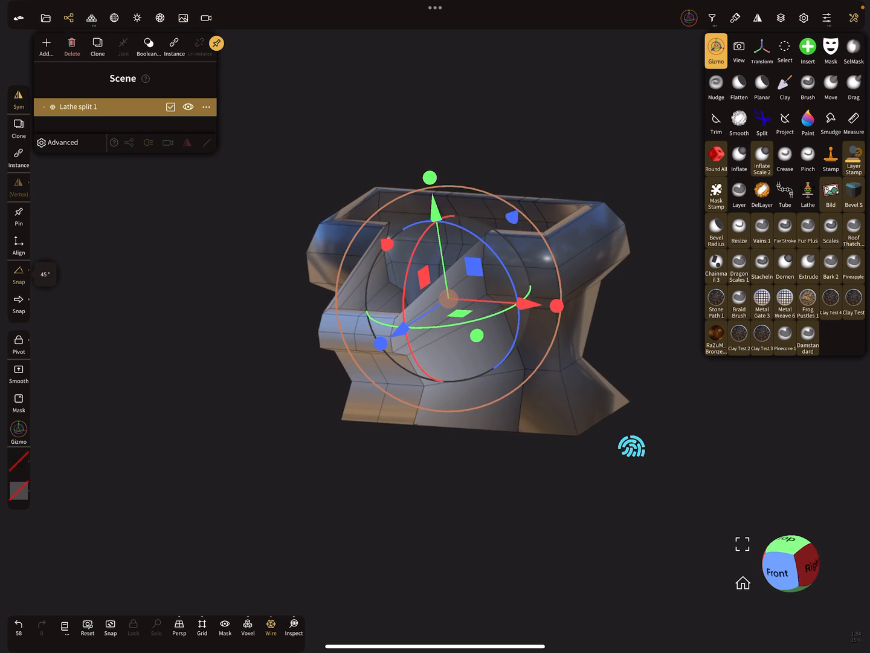
pyautogui.moveTo(633, 446); pyautogui.dragTo(599, 390)
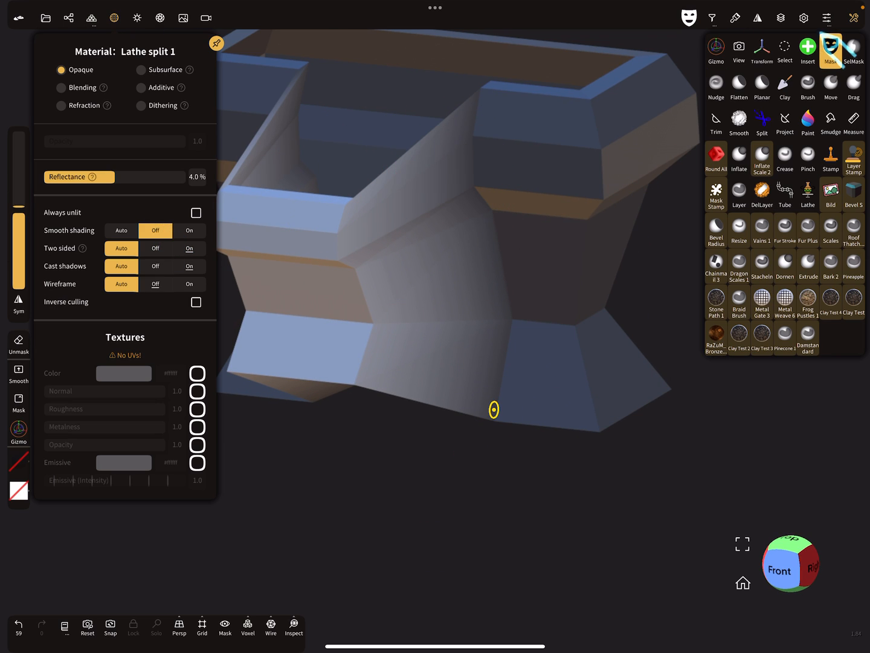
# Remove Lathe split 1 and insert a fresh straight-profile Lathe primitive with topology settings shown
pyautogui.click(832, 51)
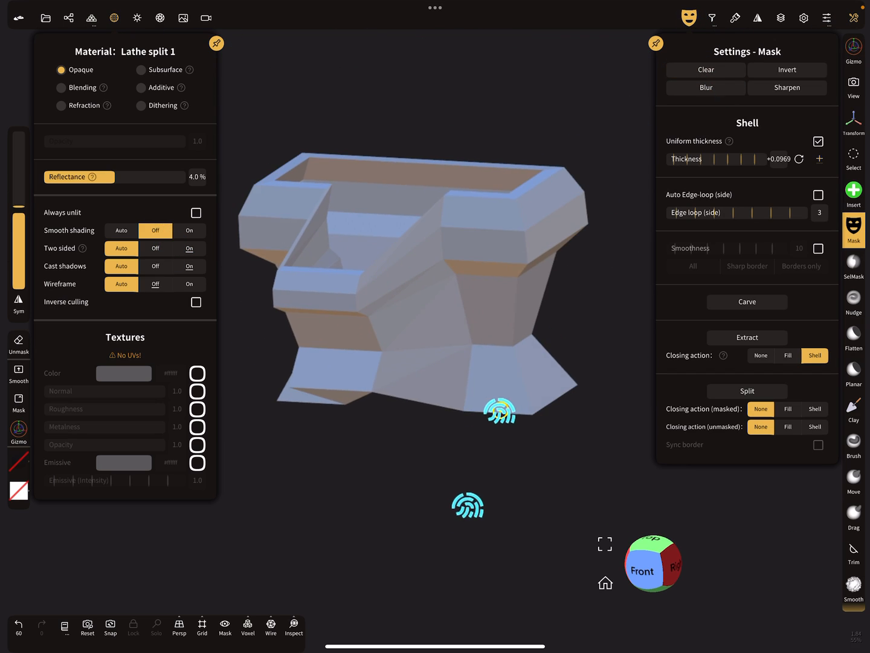
pyautogui.moveTo(500, 411); pyautogui.dragTo(561, 266)
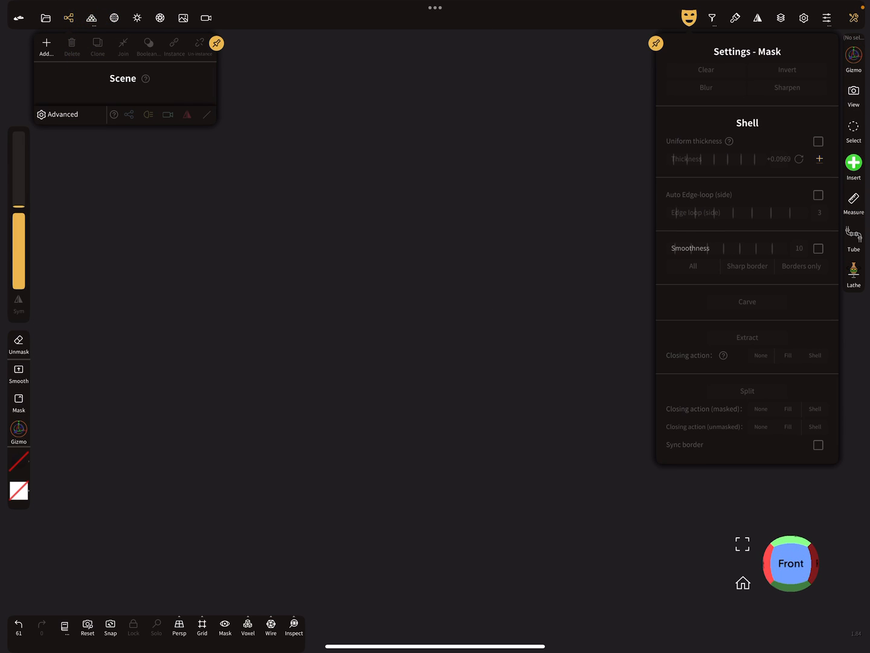
pyautogui.click(854, 273)
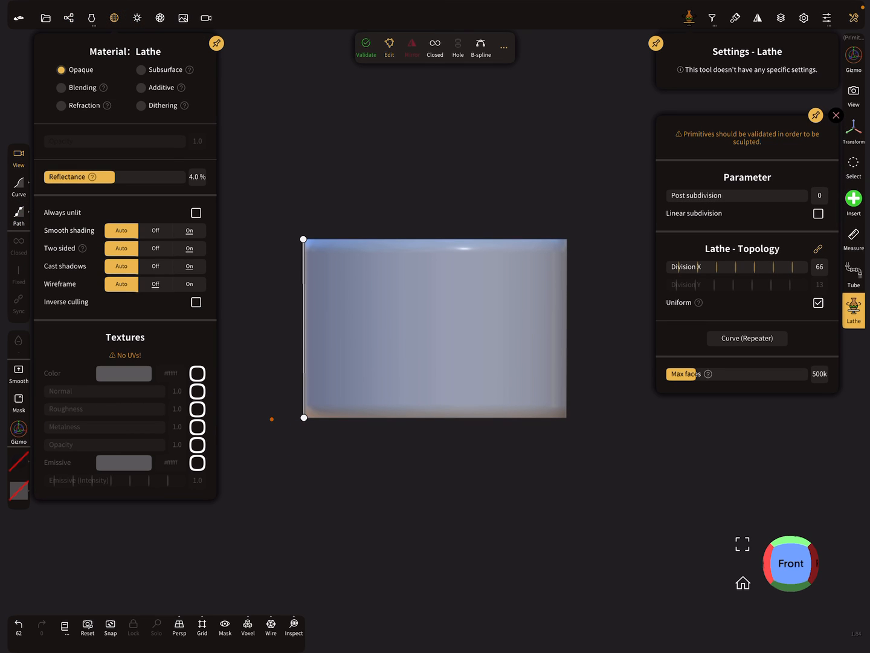
# Set the lathe to 6 radial divisions and drag profile points to chamfer the top edge into a hex head
pyautogui.click(154, 230)
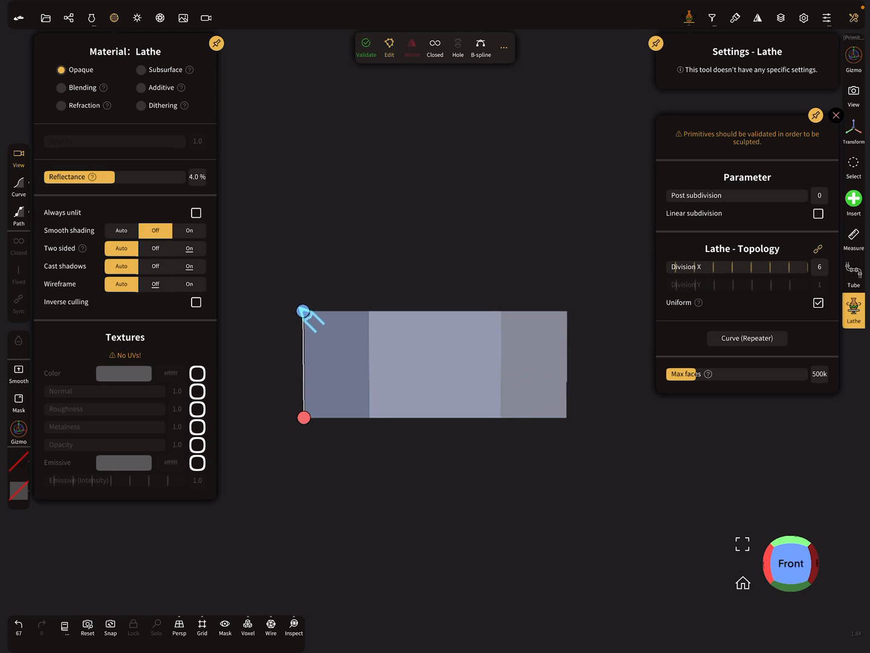
pyautogui.moveTo(305, 309); pyautogui.dragTo(305, 418)
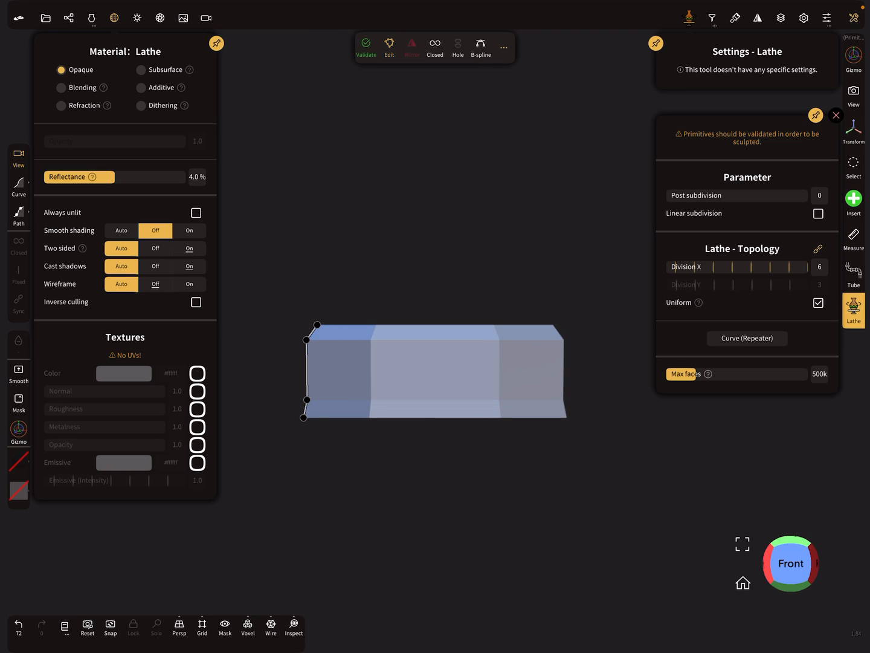
pyautogui.moveTo(307, 399); pyautogui.dragTo(319, 414)
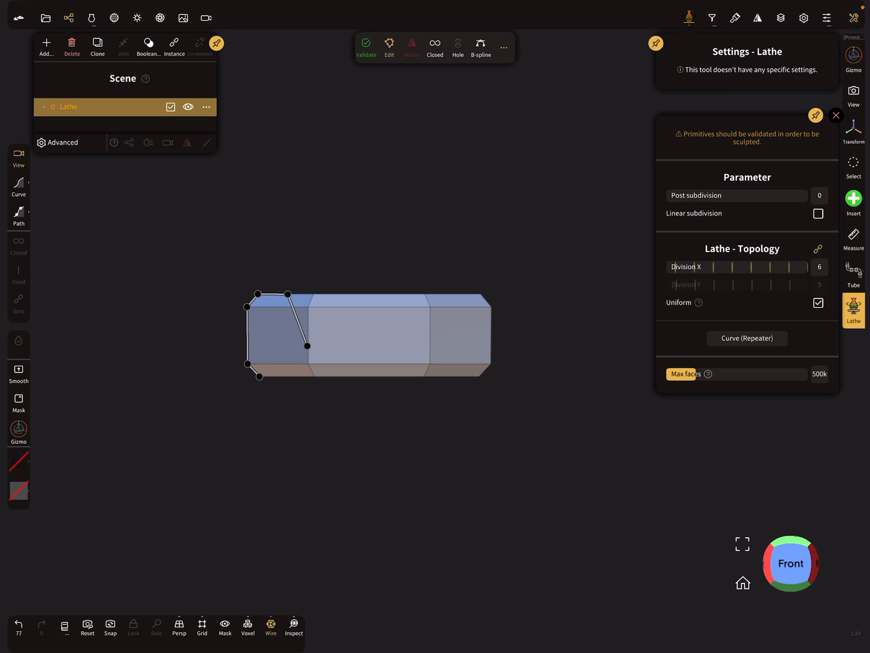
# Add Lathe 1 and draw a thin flat profile beneath the hex head to form a washer disc
pyautogui.click(97, 46)
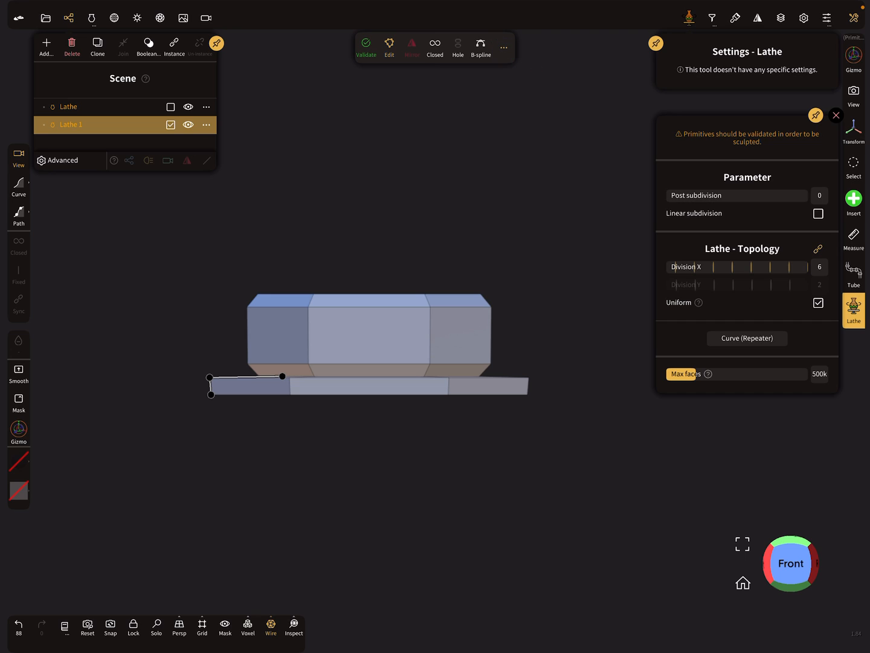
pyautogui.moveTo(722, 265); pyautogui.dragTo(755, 266)
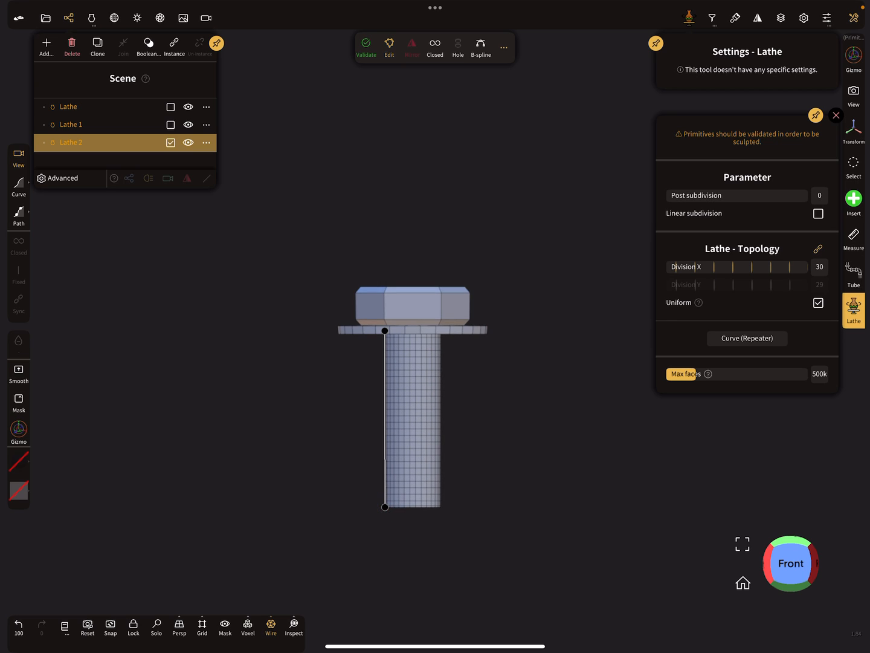
# Draw the long shaft profile downward from the washer, tapering to a chamfered tip
pyautogui.moveTo(384, 506); pyautogui.dragTo(399, 508)
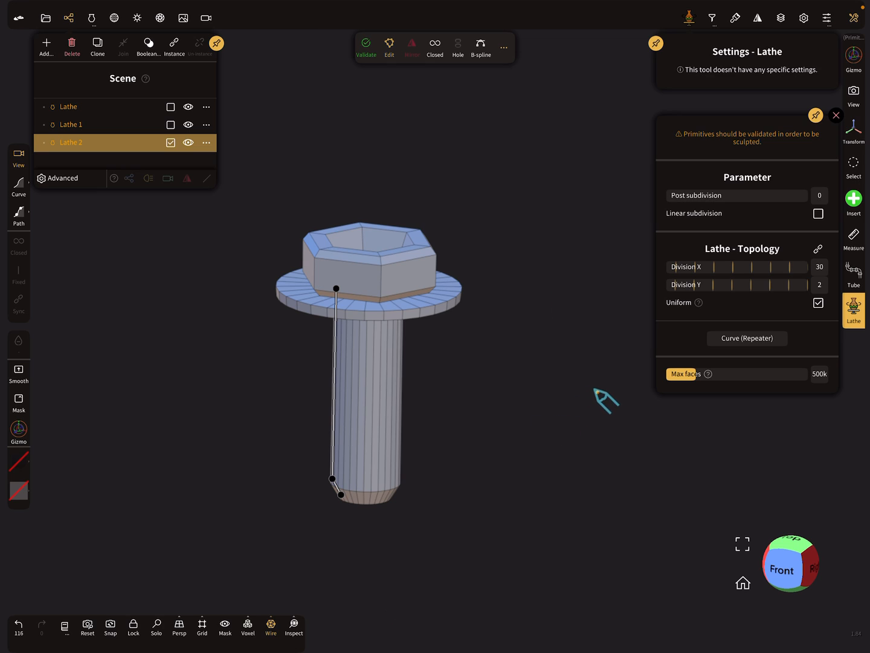
pyautogui.moveTo(713, 329)
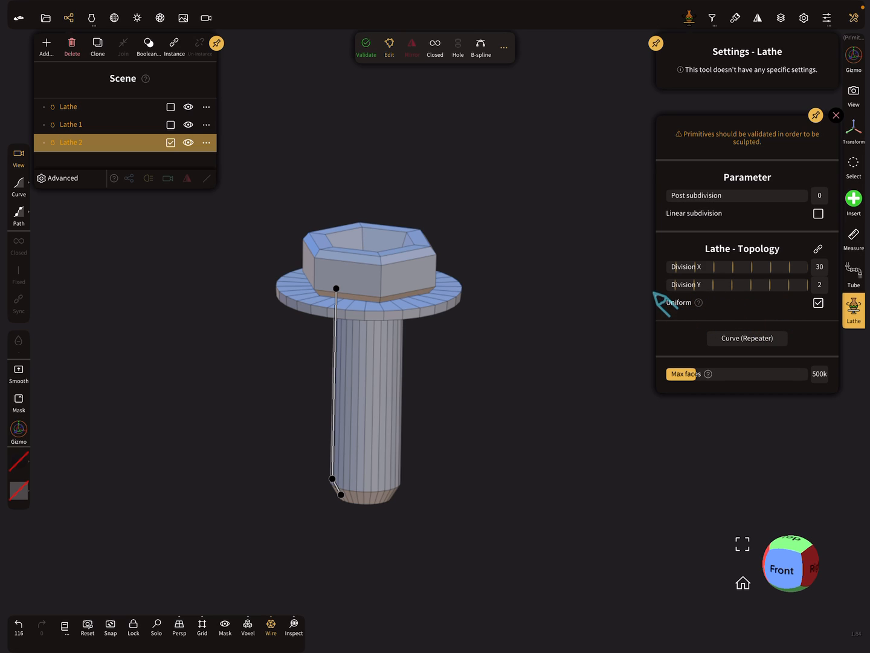
pyautogui.moveTo(738, 316)
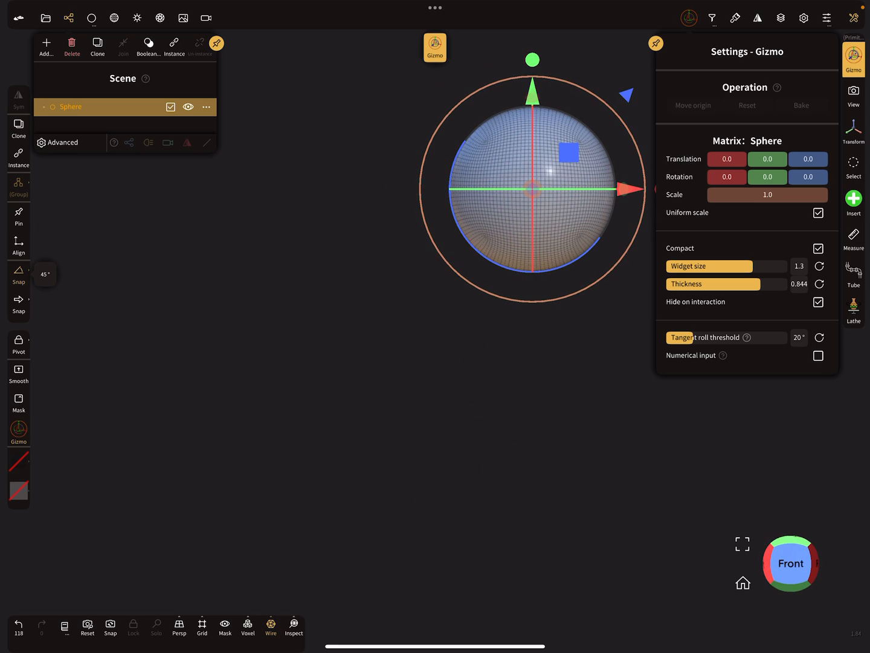
# Add a Lathe cylinder below the sphere and enable the Gizmo to rotate and move it
pyautogui.click(853, 309)
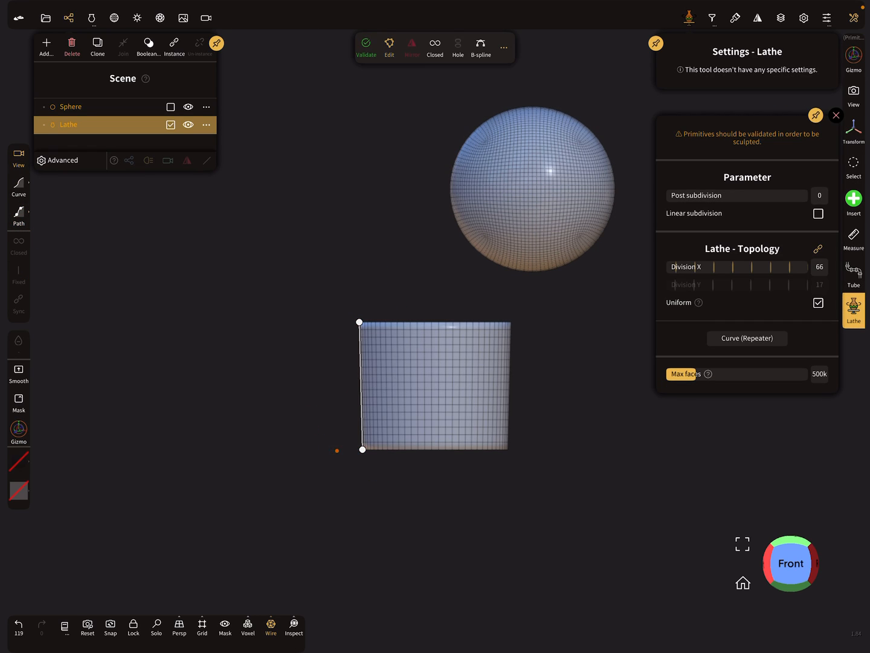
pyautogui.click(853, 58)
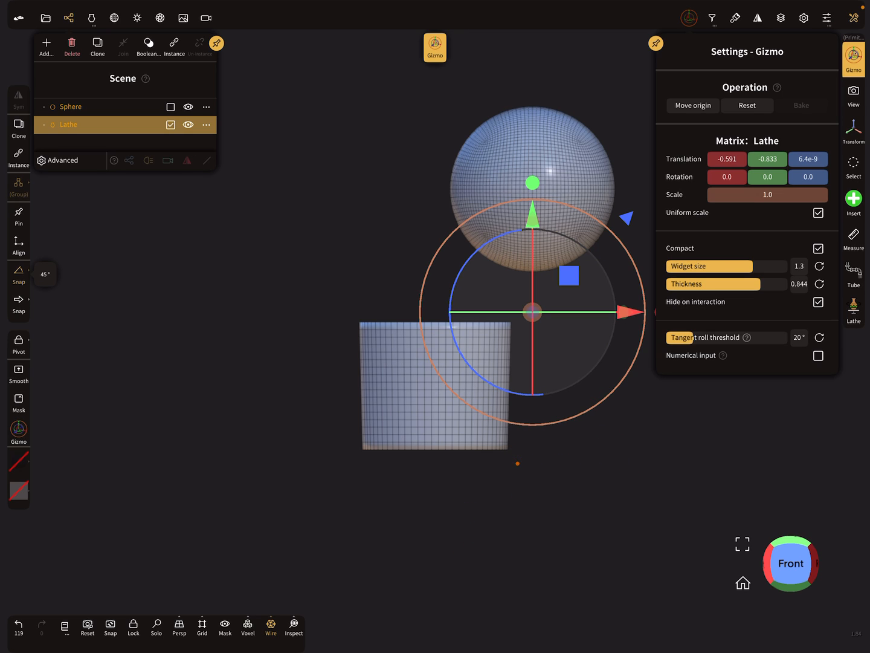
pyautogui.click(18, 344)
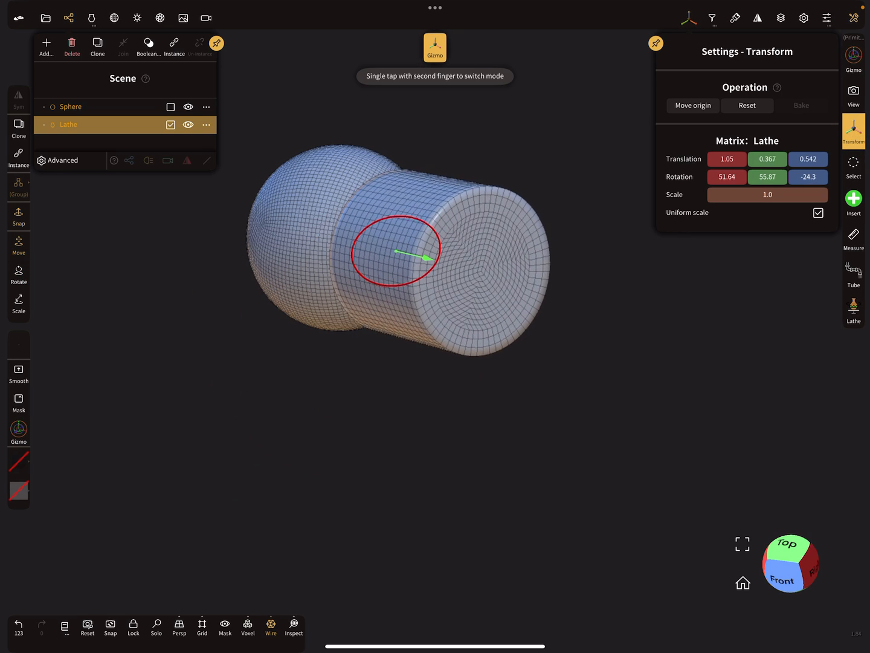
# Rotate the cylinder against the sphere's side and reshape its profile toward a flared horn
pyautogui.moveTo(413, 251); pyautogui.dragTo(429, 272)
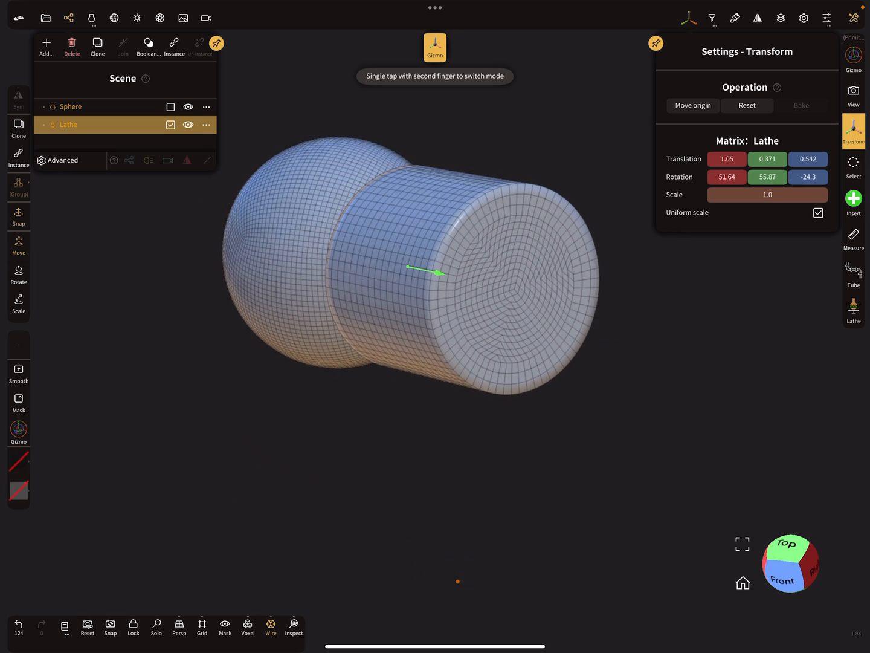
pyautogui.moveTo(423, 272); pyautogui.dragTo(396, 288)
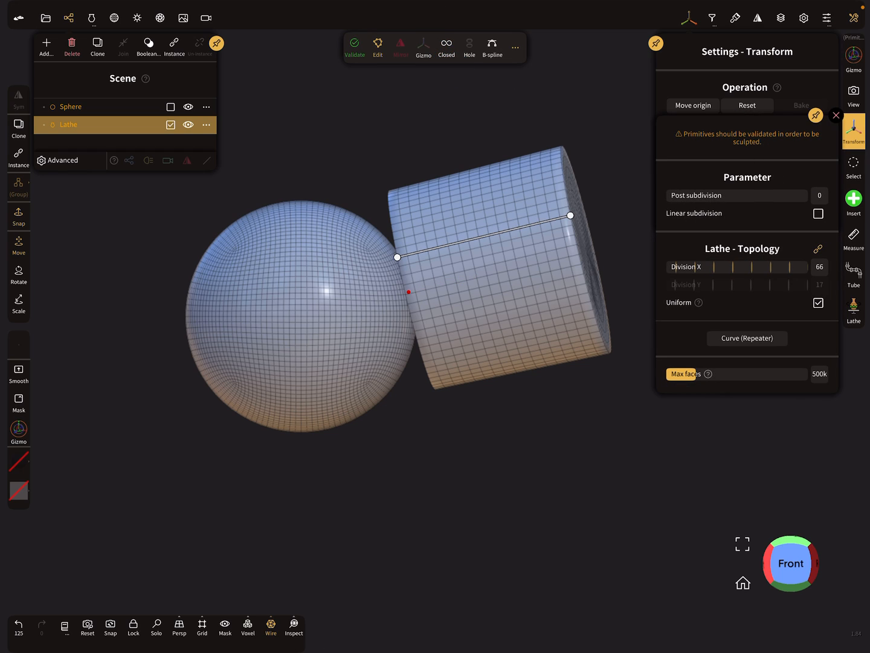
pyautogui.moveTo(396, 258); pyautogui.dragTo(405, 280)
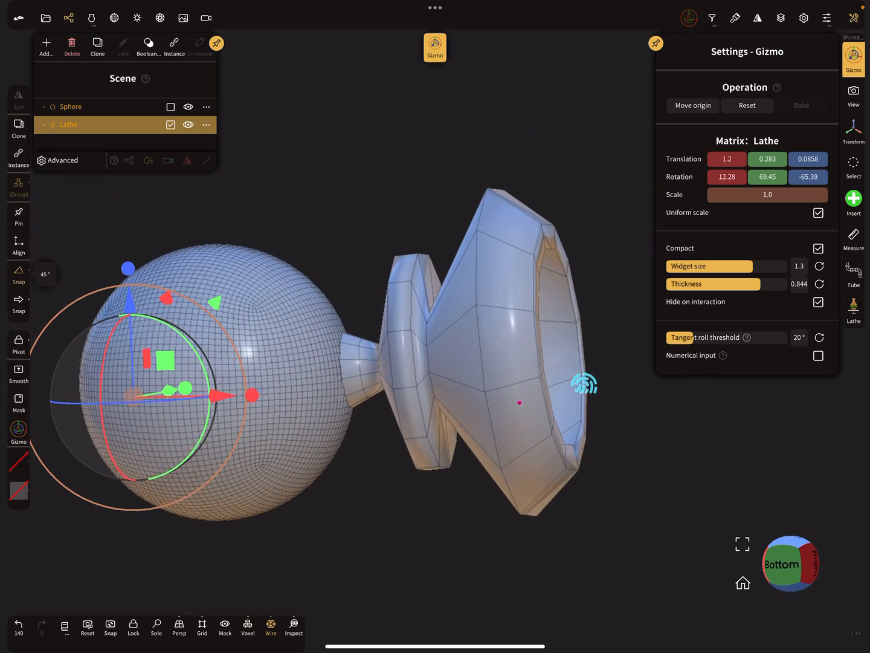
# Enable single-axis scaling on the Gizmo for the horn-shaped lathe
pyautogui.click(18, 338)
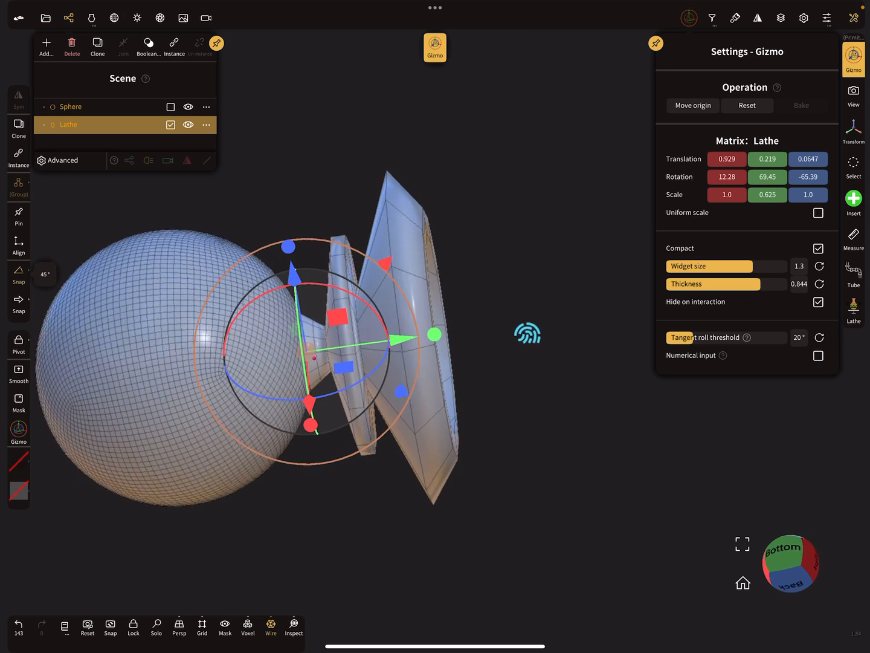
# Squash the horn shorter along its length into a small spout on the sphere and show multiresolution settings
pyautogui.moveTo(434, 333); pyautogui.dragTo(375, 339)
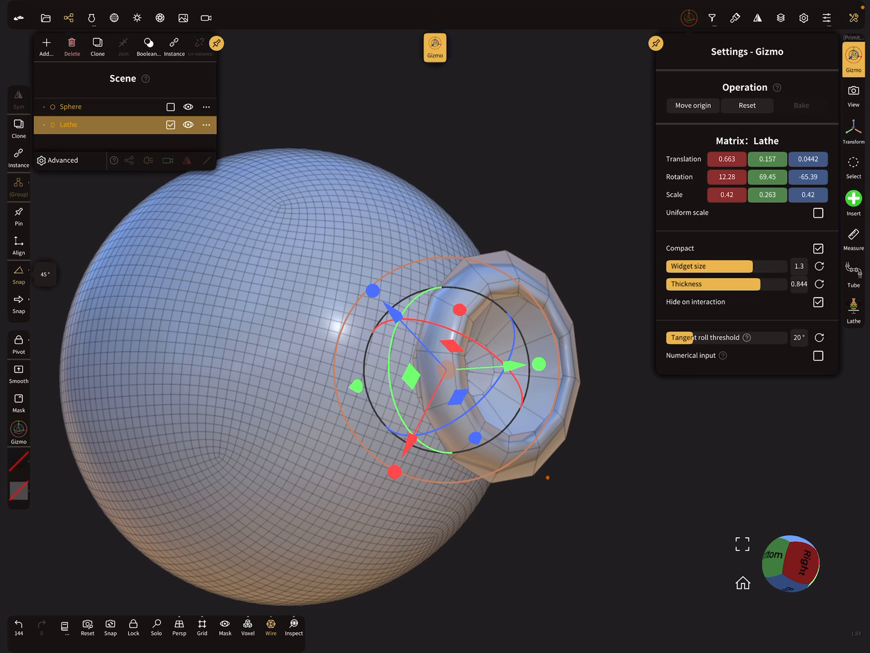
pyautogui.click(377, 47)
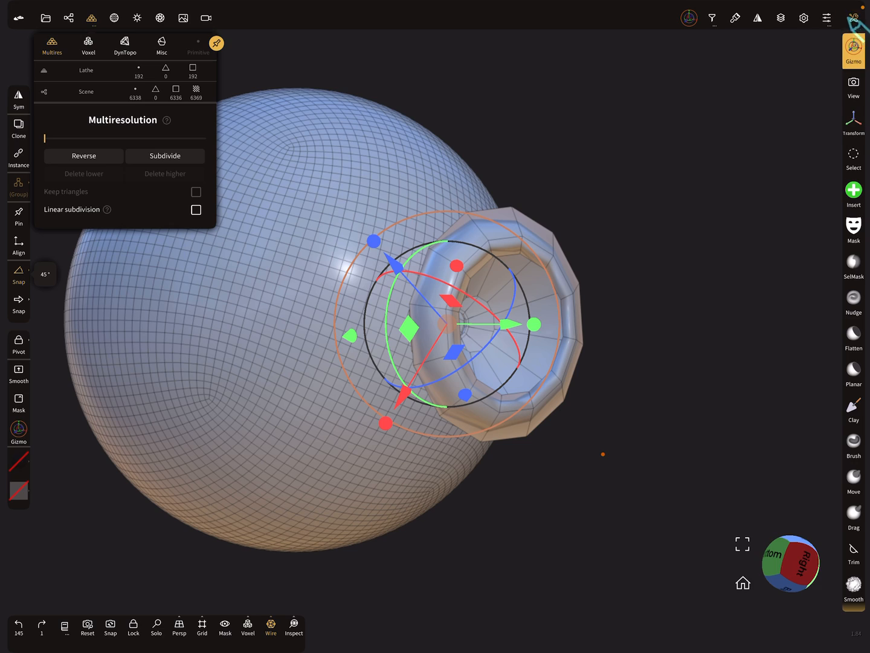
# Create another Instance of the Lathe horn and begin positioning it on the sphere's left side
pyautogui.click(853, 17)
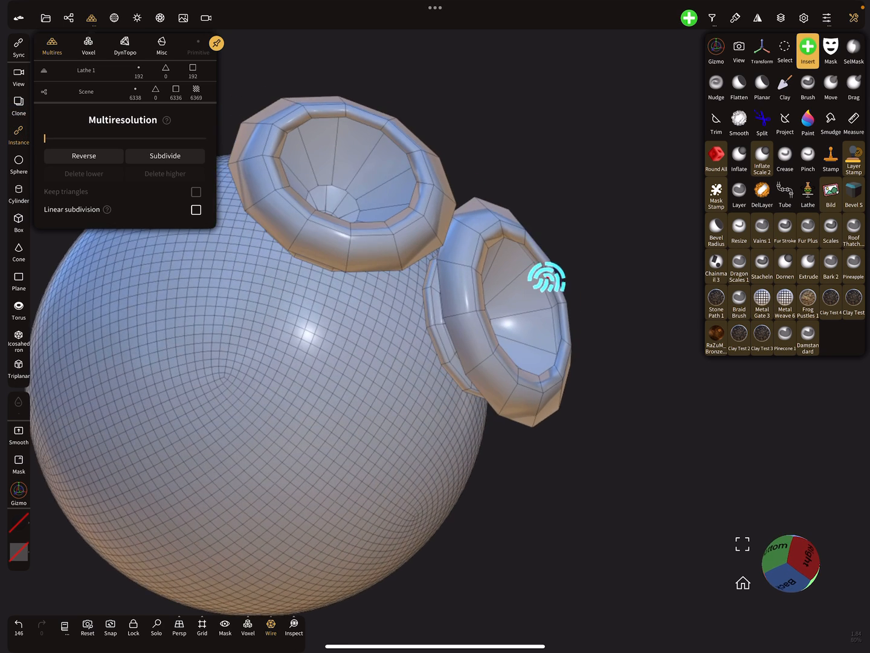
pyautogui.moveTo(546, 276); pyautogui.dragTo(368, 321)
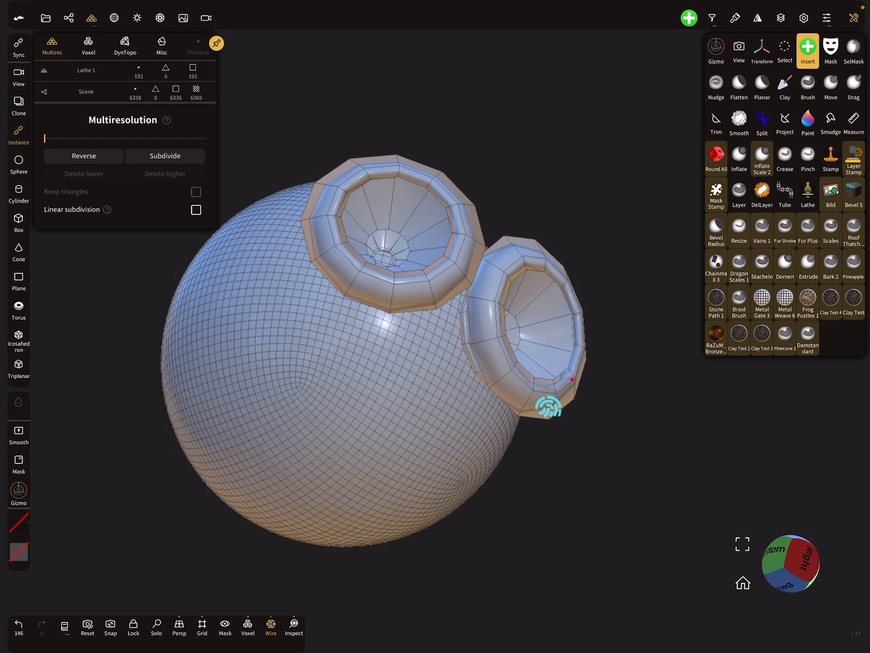
pyautogui.click(715, 51)
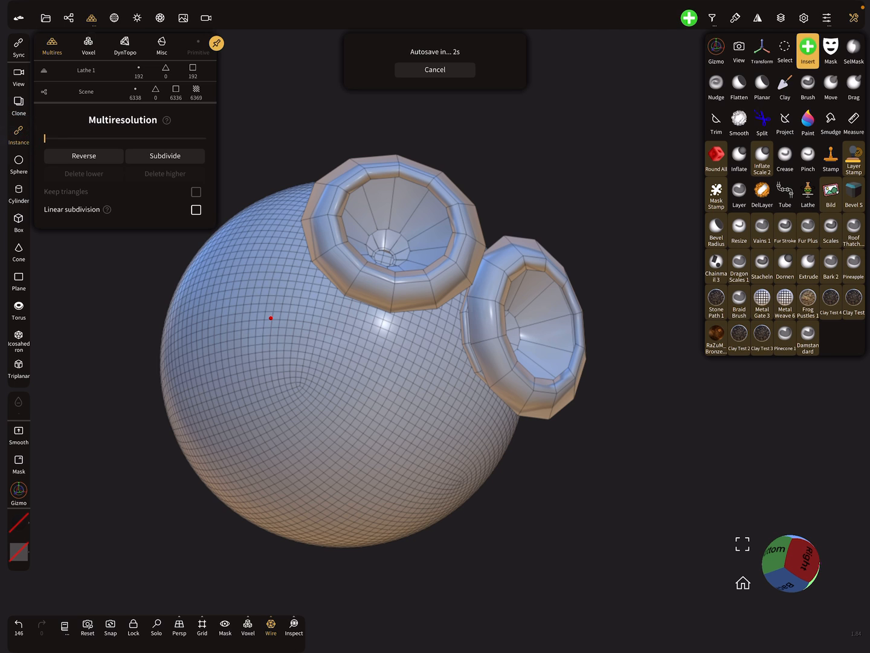
pyautogui.click(761, 51)
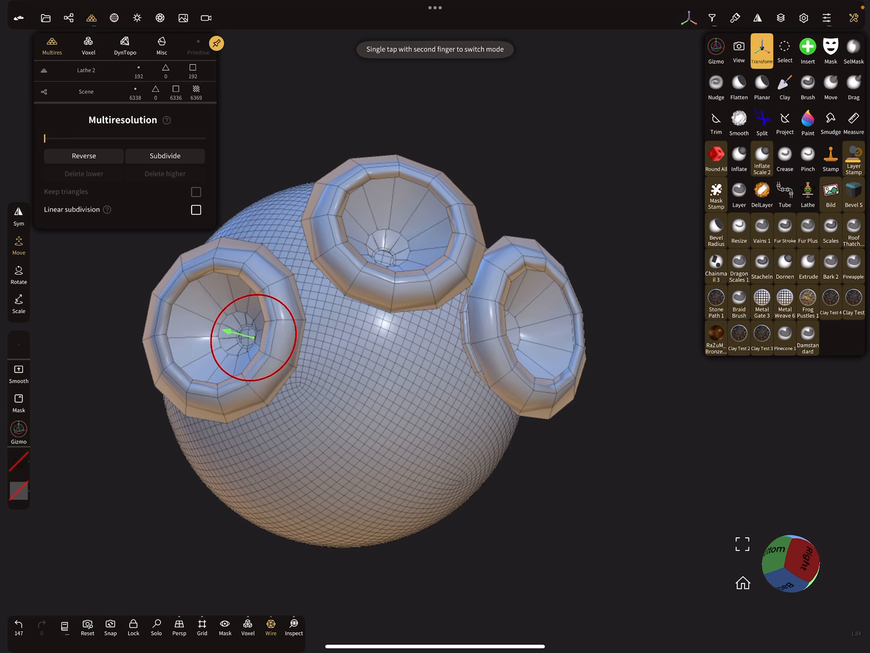